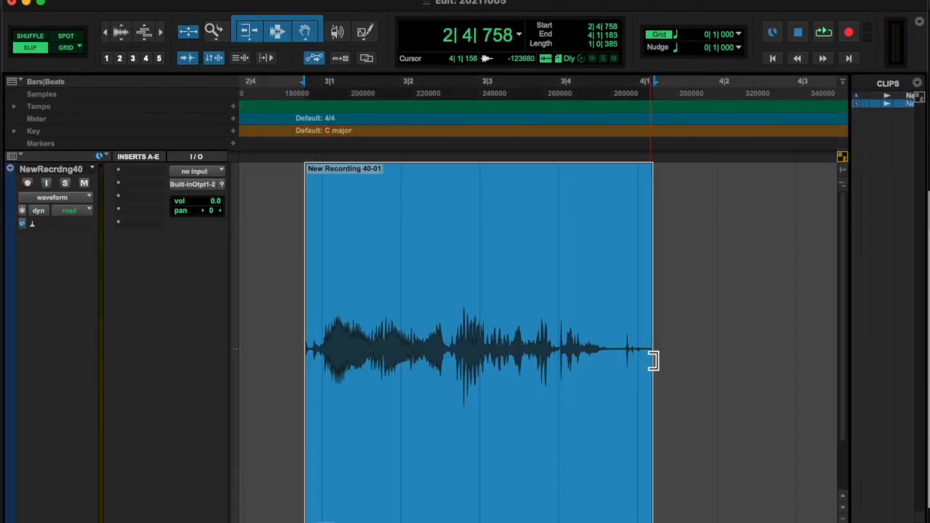
# Step: Reverse the selected clip with AudioSuite Reverse and render it
pyautogui.click(697, 212)
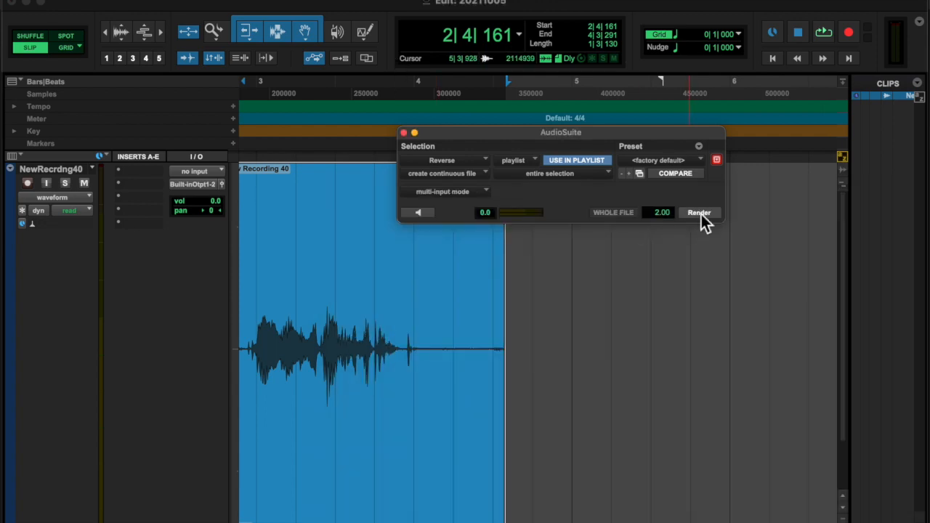
pyautogui.click(697, 212)
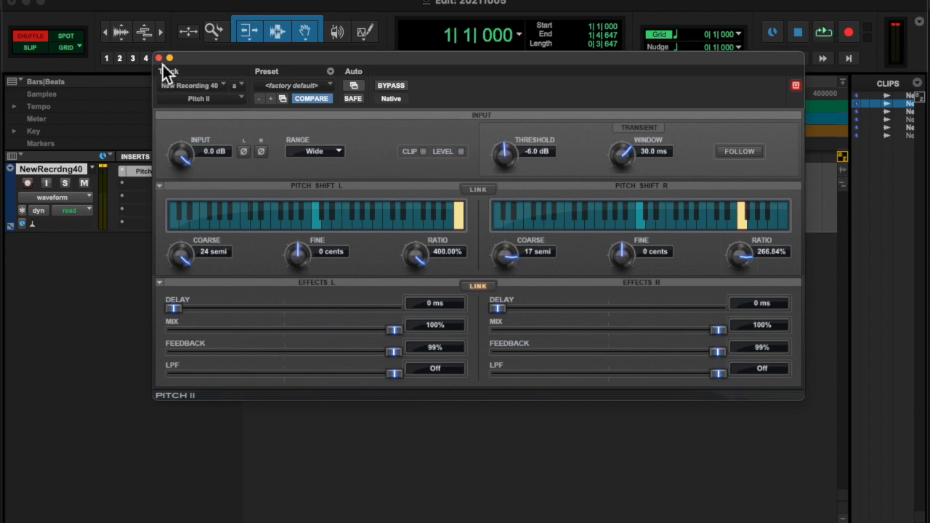
# Step: Close the Pitch II settings after committing the pitch-shifted clip
pyautogui.click(160, 59)
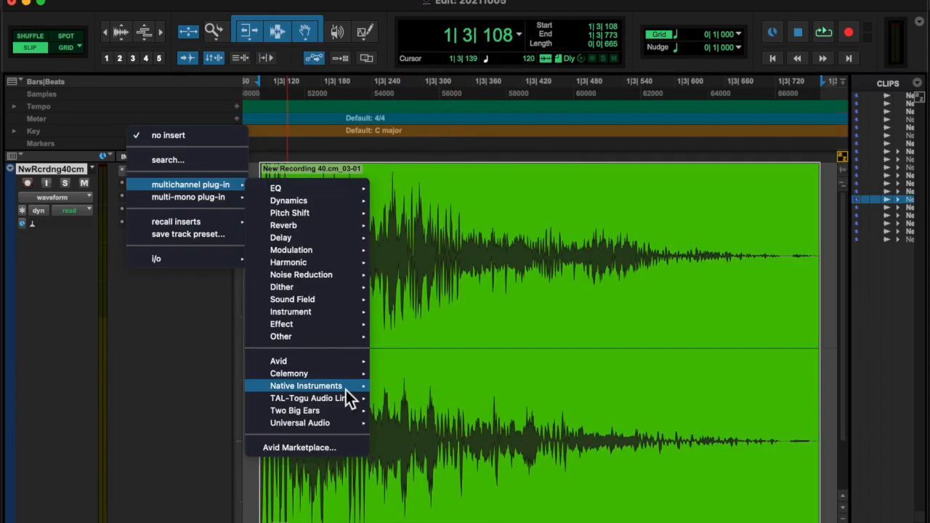
# Step: Insert a Native Instruments effect on the processed recording's track
pyautogui.click(305, 386)
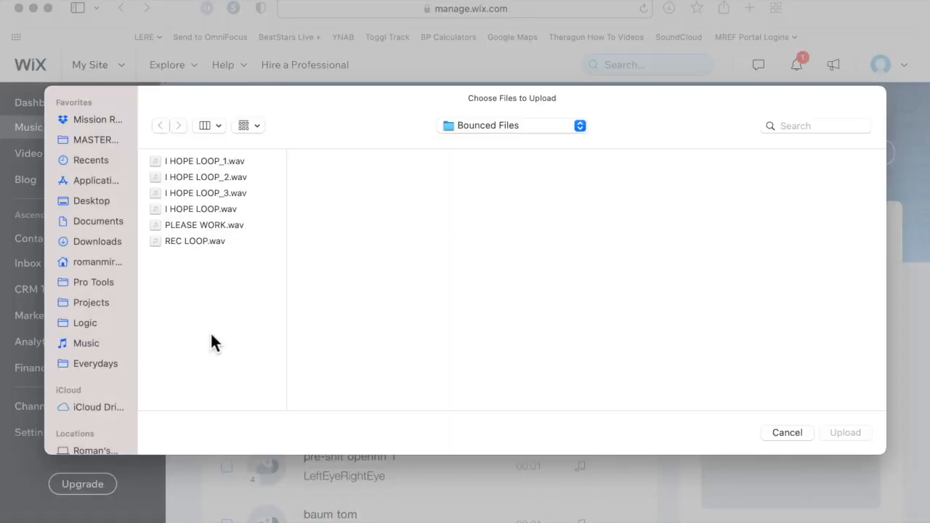
# Step: Browse into the Everydays folder and a dated recording folder for the bounced WAV
pyautogui.click(95, 364)
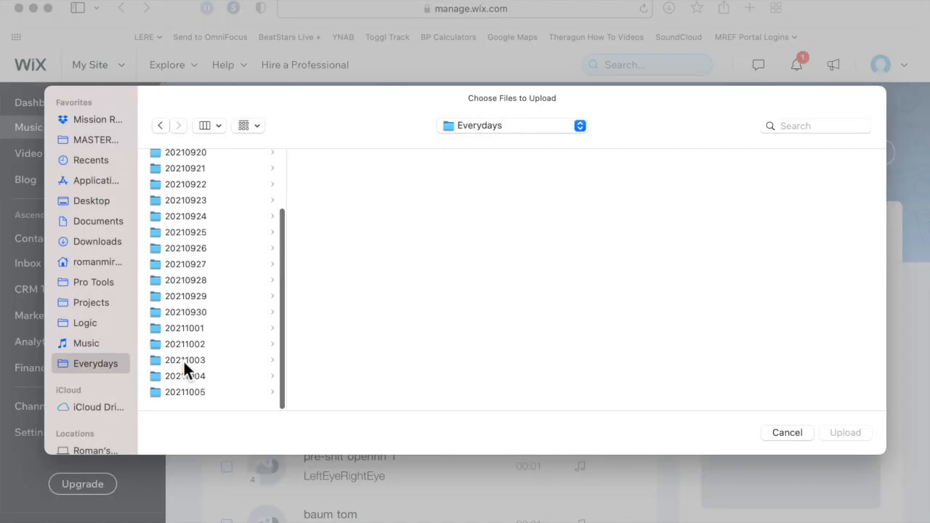
pyautogui.click(845, 433)
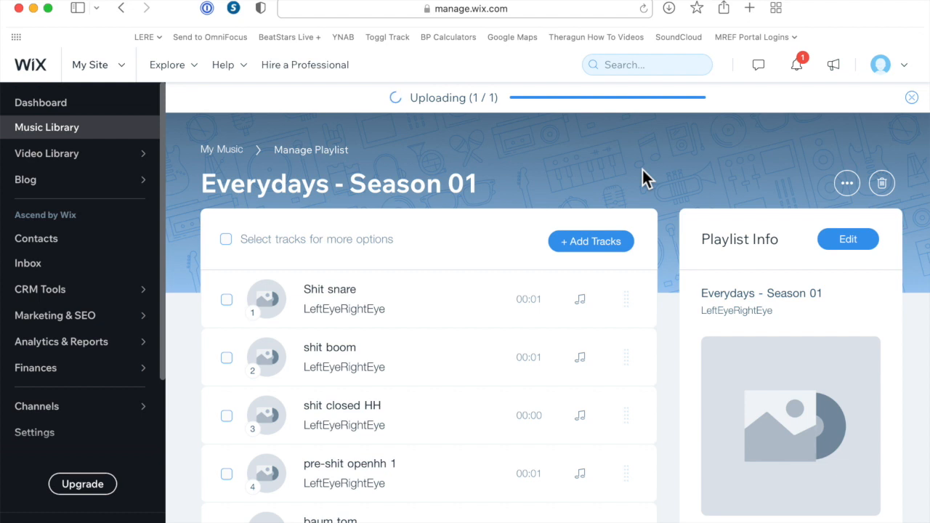
pyautogui.moveTo(566, 171)
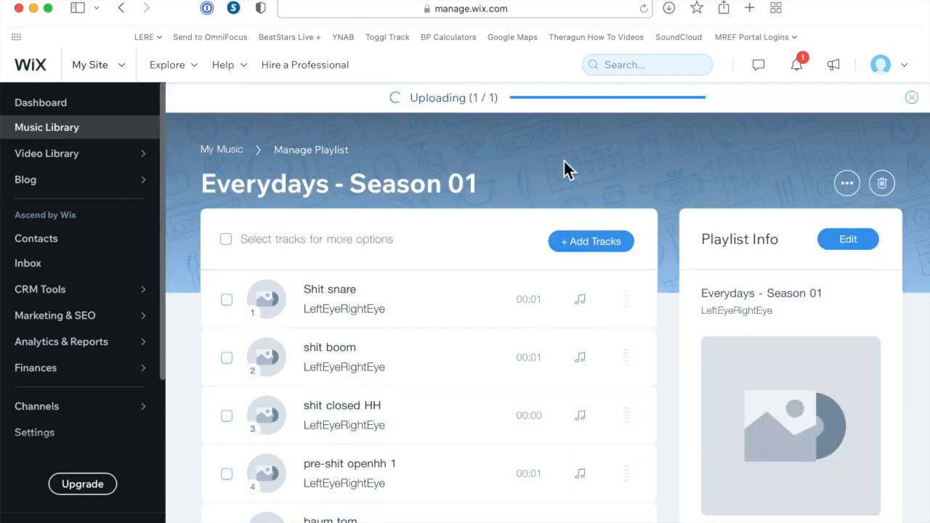
pyautogui.moveTo(912, 97)
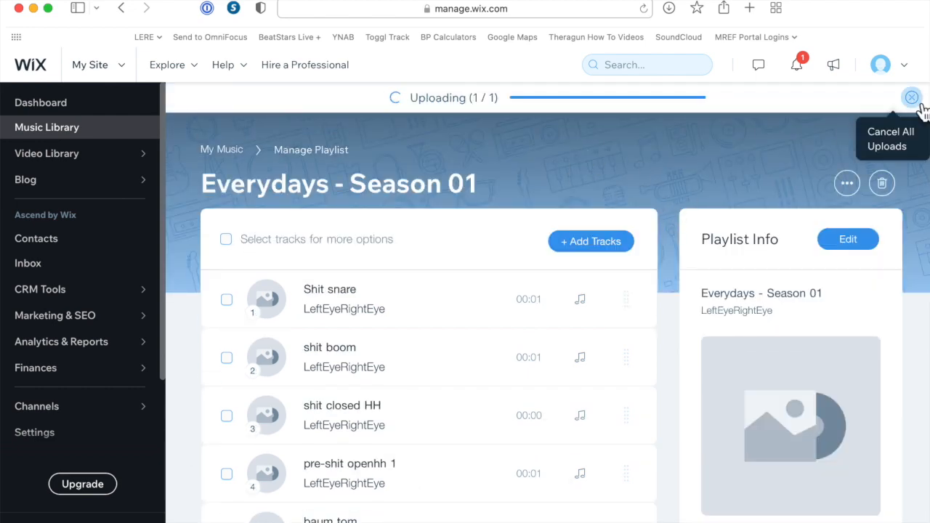
# Step: Open the 'Everydays - Season 01' playlist info for editing during the upload
pyautogui.click(848, 238)
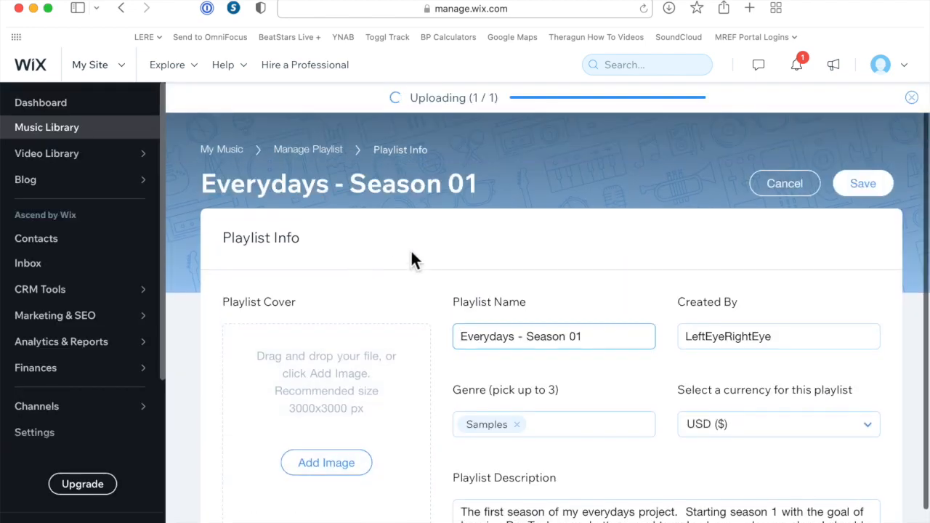
# Step: Review the first two tracks' shared details, then request cancelling all uploads
pyautogui.click(294, 292)
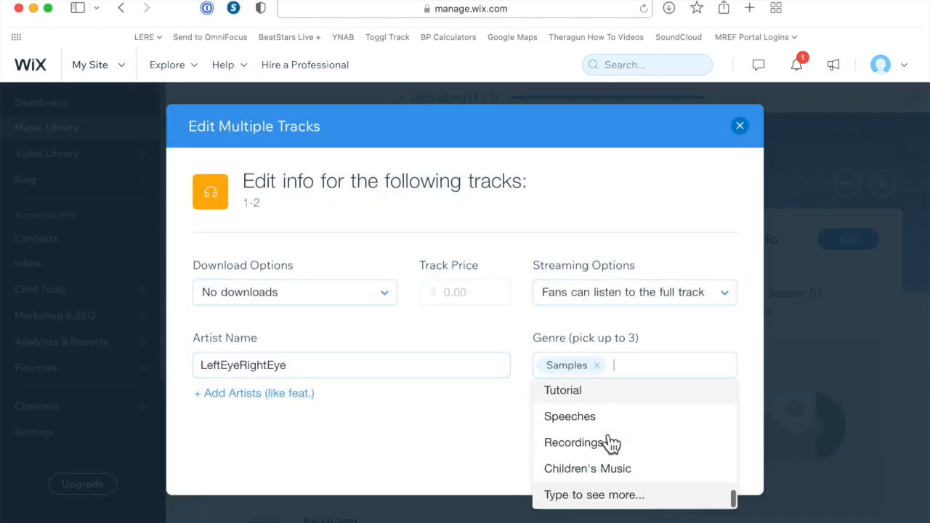
pyautogui.click(739, 125)
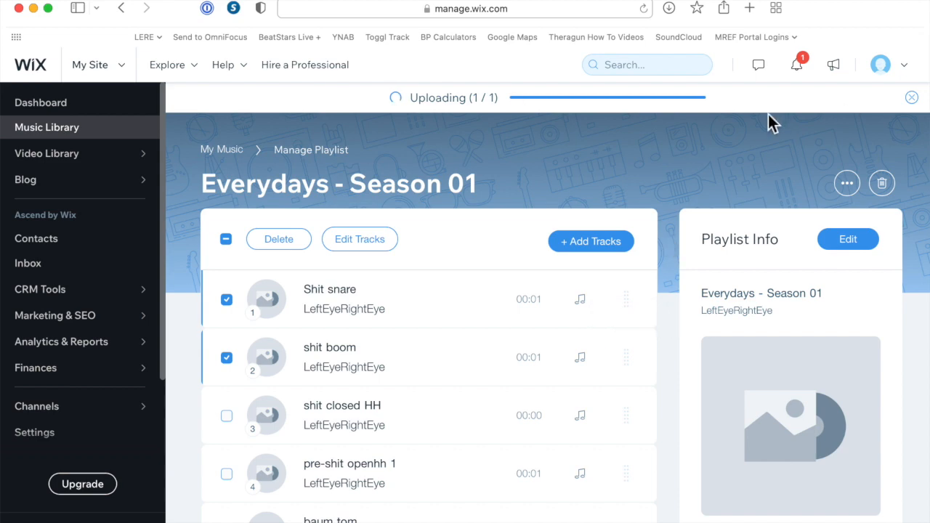
pyautogui.click(910, 98)
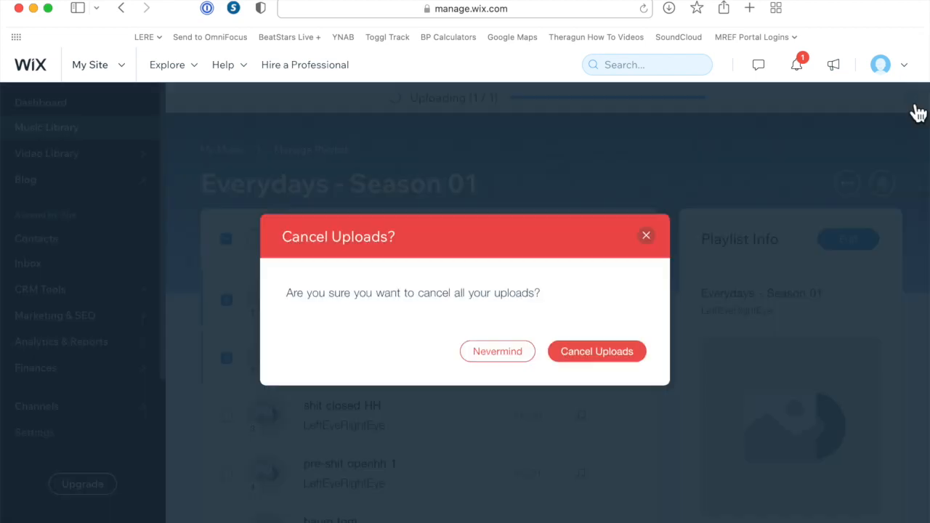